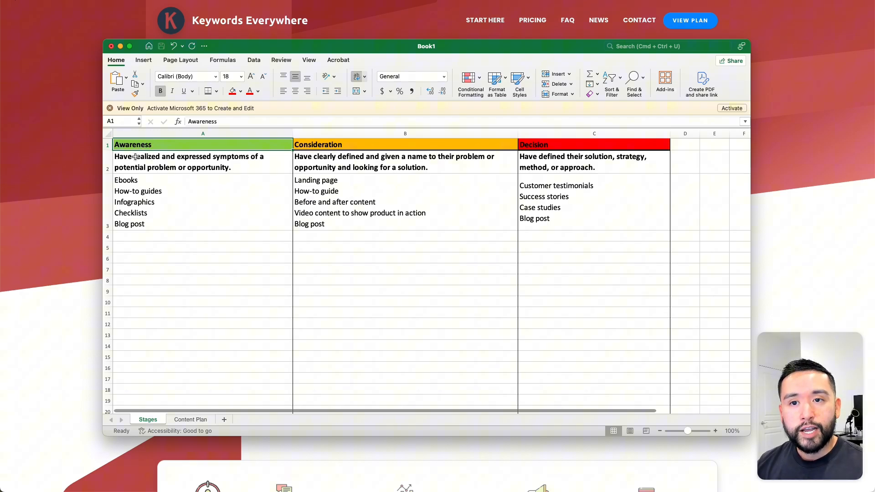
# Select the Awareness, Consideration and Decision stage text, then scroll the 'vegetable garden' results
pyautogui.click(202, 162)
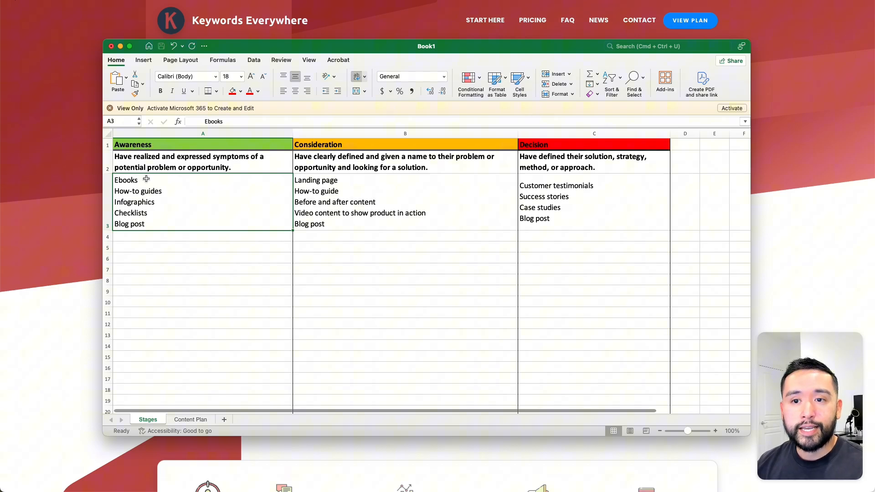
pyautogui.moveTo(166, 196)
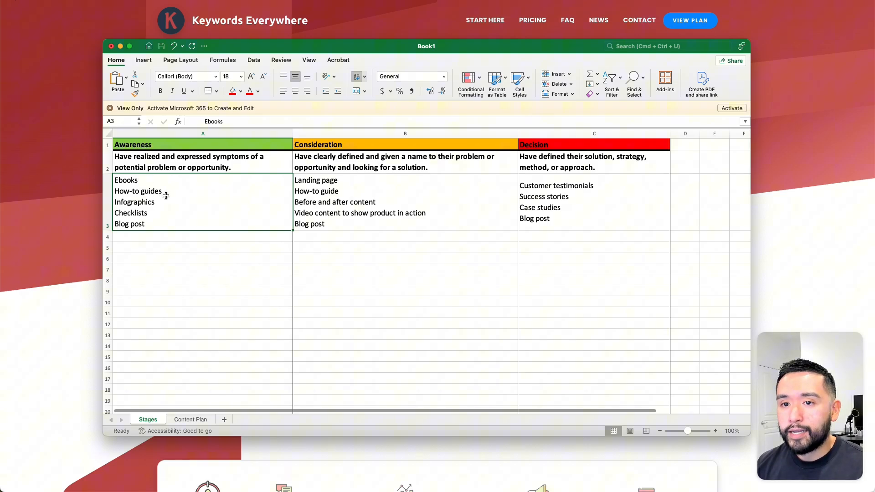
pyautogui.moveTo(159, 214)
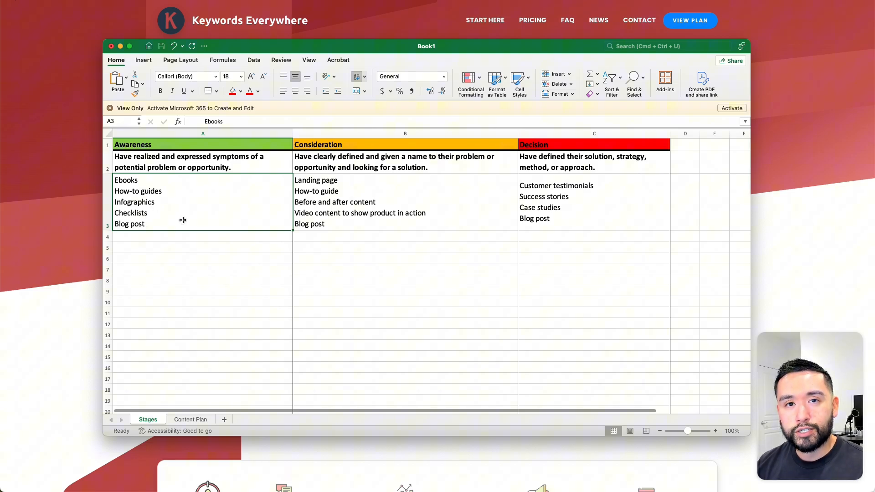
pyautogui.moveTo(168, 211)
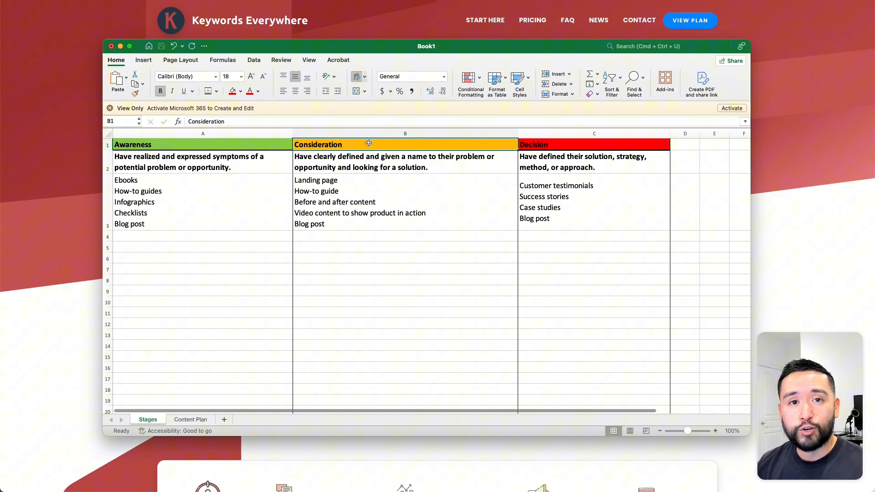
pyautogui.click(368, 161)
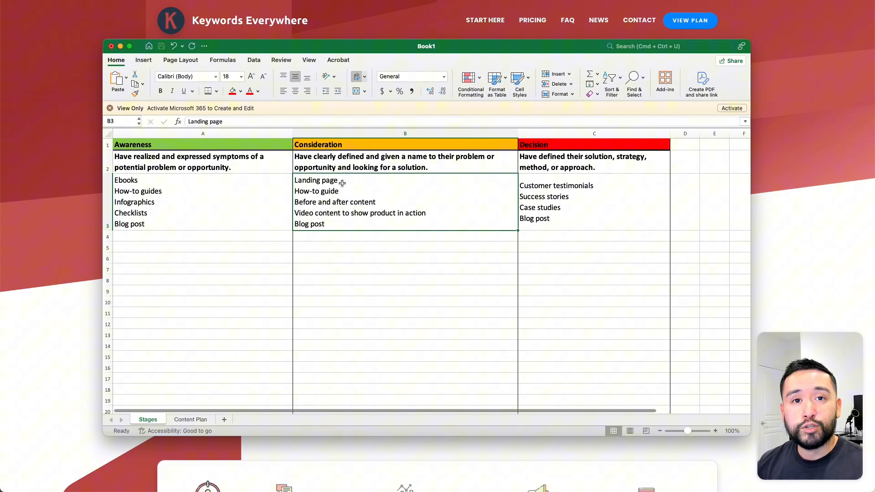
pyautogui.moveTo(335, 192)
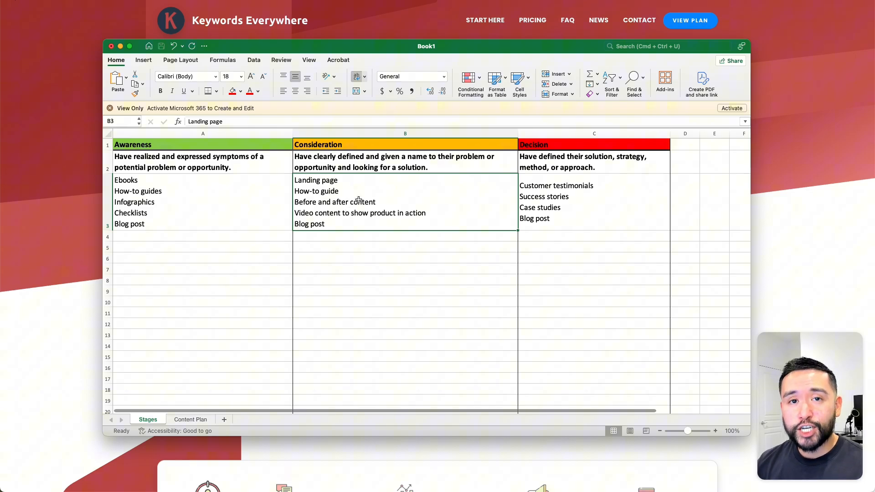
pyautogui.click(569, 144)
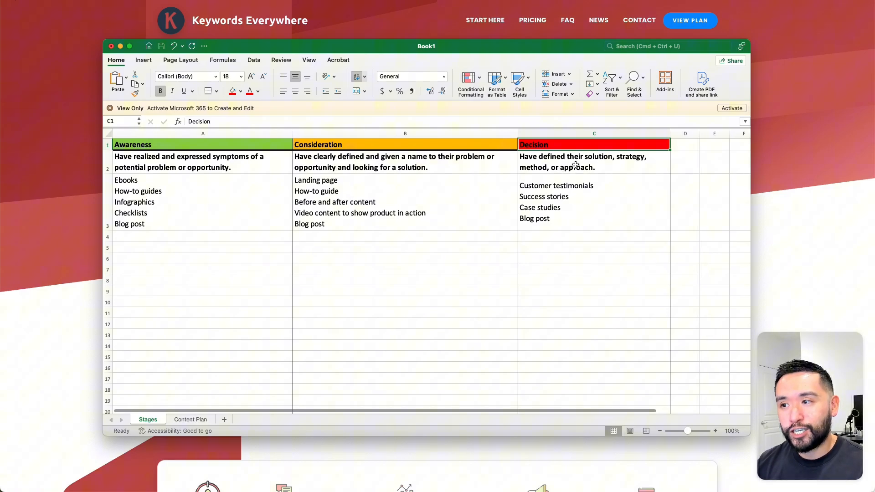
pyautogui.click(593, 162)
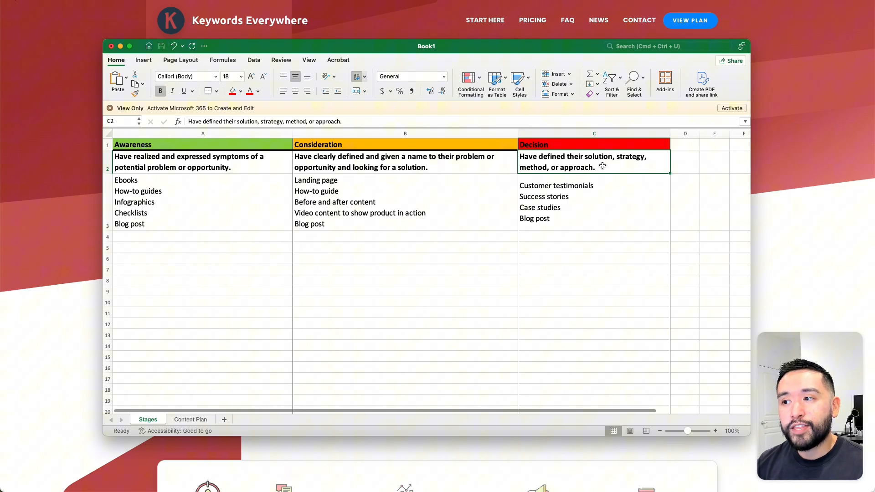
pyautogui.click(167, 169)
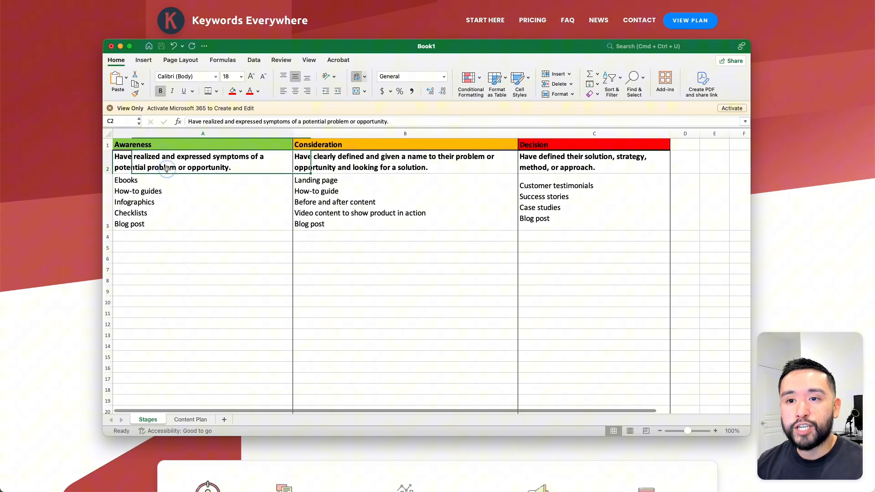
pyautogui.click(584, 185)
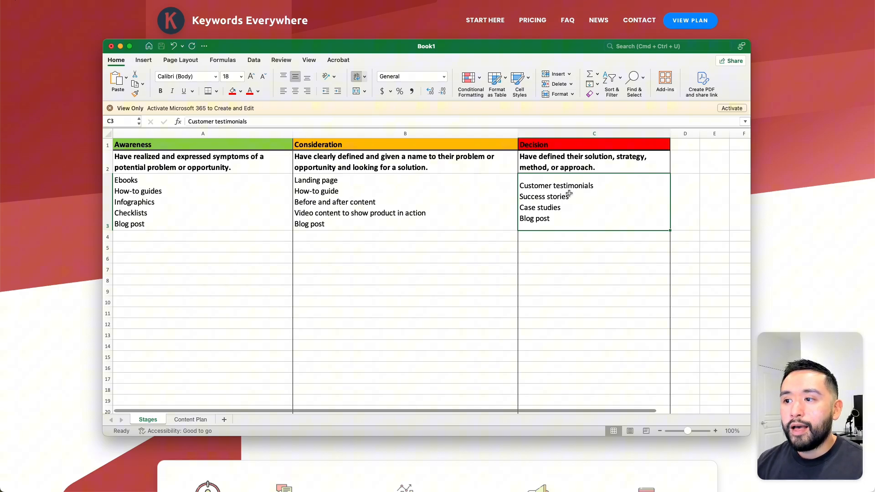
pyautogui.moveTo(594, 192)
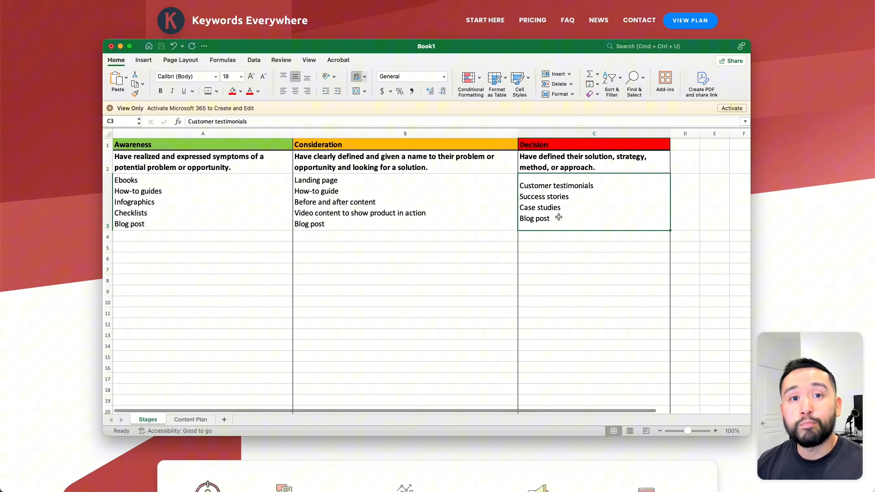
pyautogui.moveTo(405, 208)
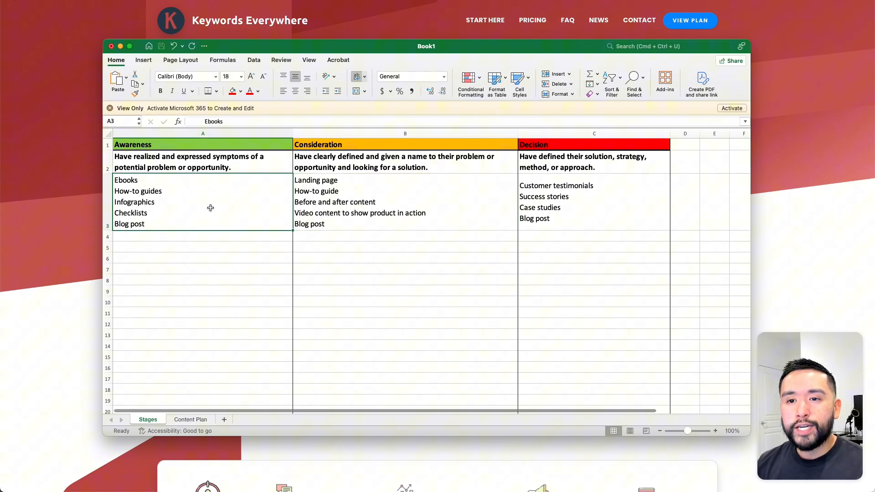
pyautogui.click(381, 223)
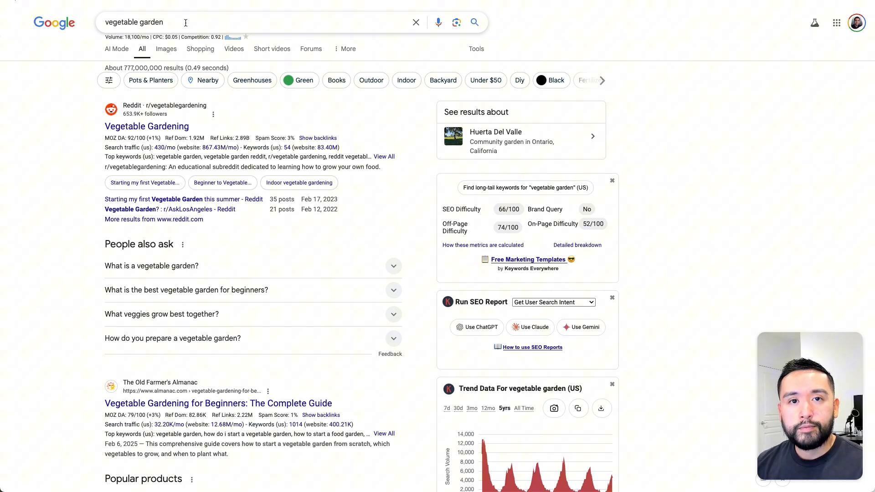
pyautogui.scroll(-3)
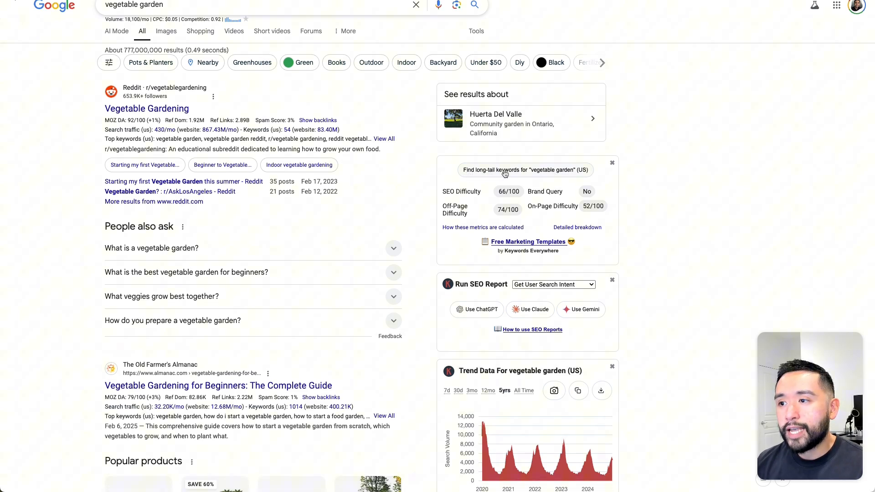
pyautogui.moveTo(569, 174)
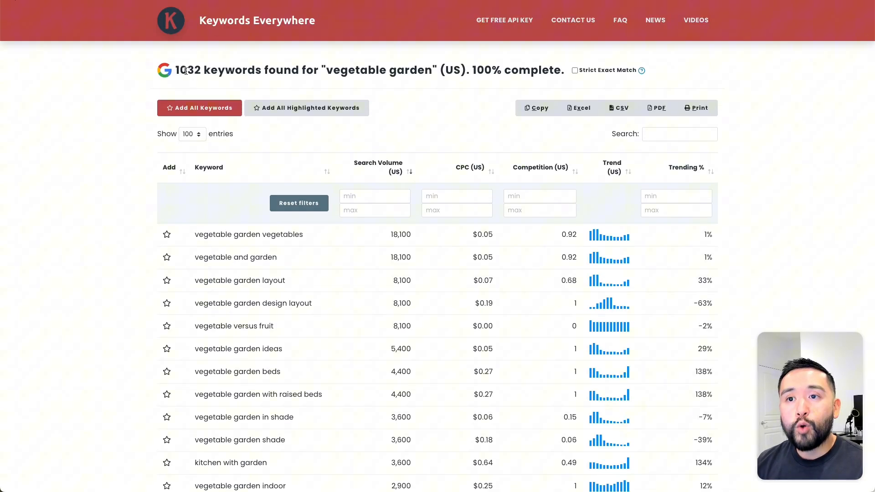
# Highlight the 1,032-keyword count for 'vegetable garden' and scroll through the long-tail results
pyautogui.moveTo(181, 70); pyautogui.dragTo(318, 70)
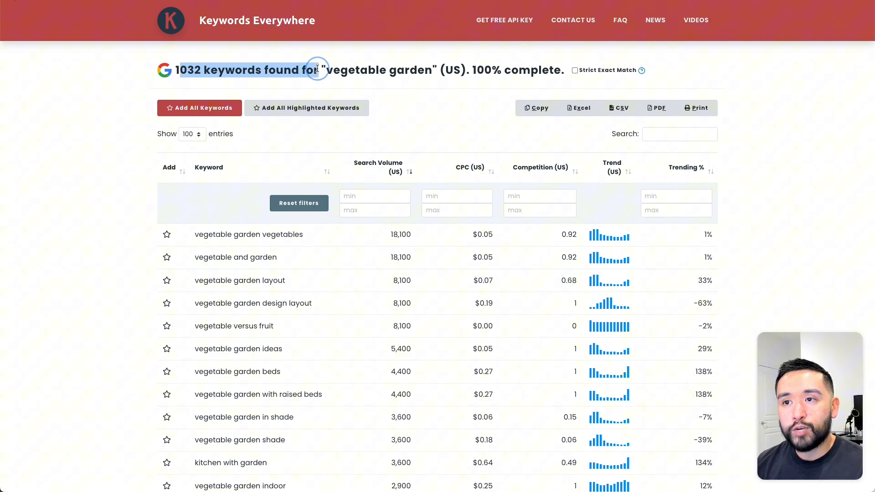
pyautogui.moveTo(316, 69); pyautogui.dragTo(410, 70)
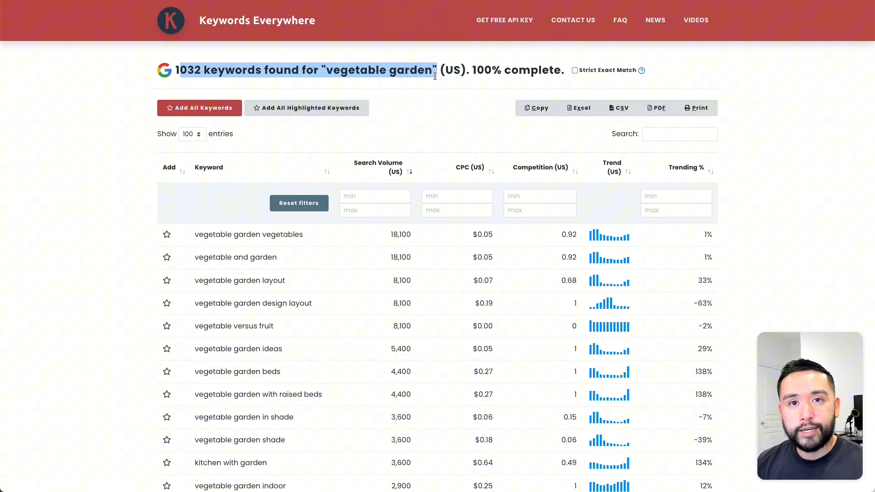
pyautogui.scroll(-3)
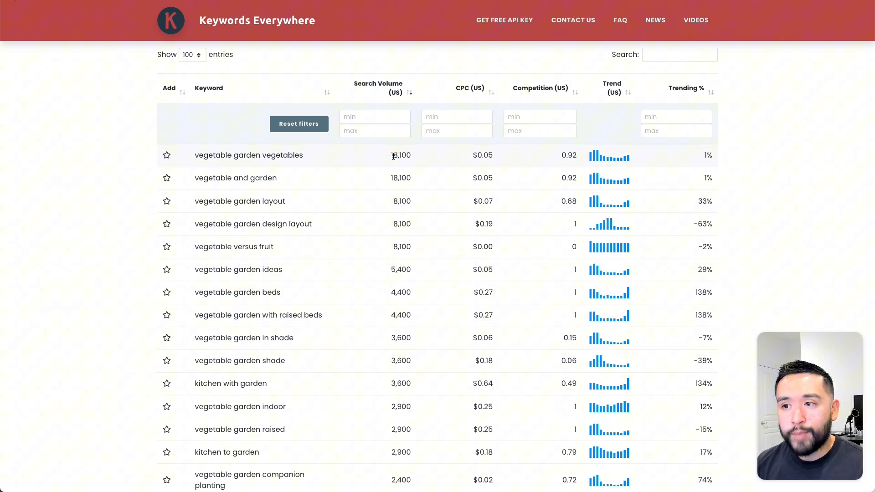
pyautogui.scroll(-3)
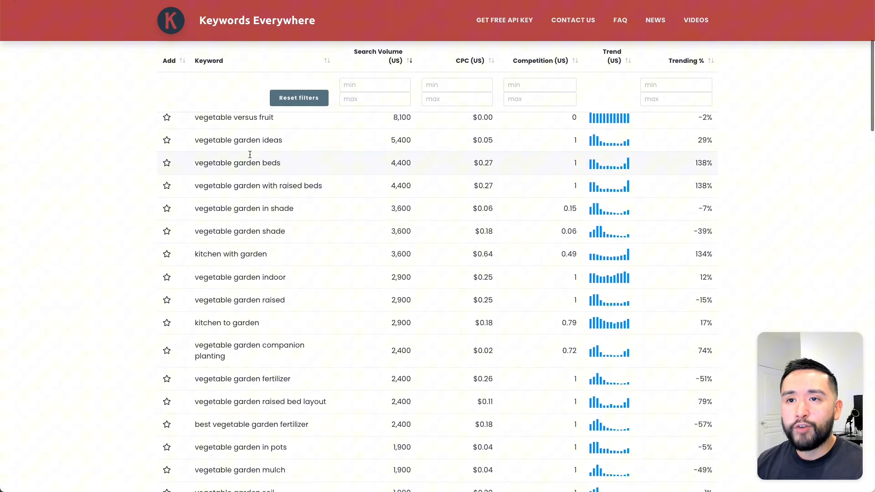
pyautogui.scroll(-3)
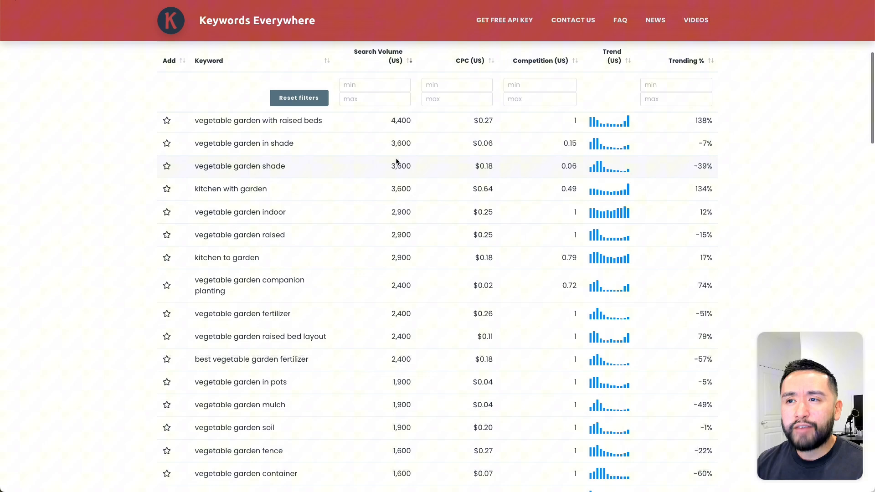
pyautogui.scroll(-3)
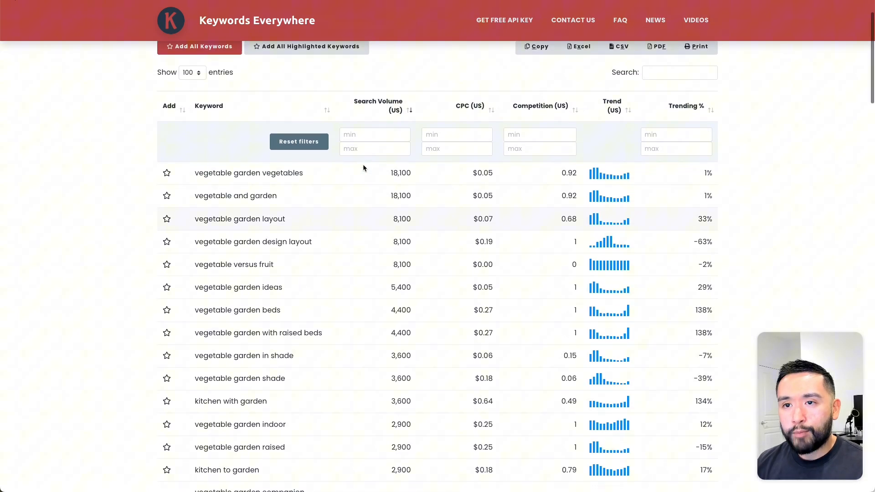
pyautogui.scroll(-3)
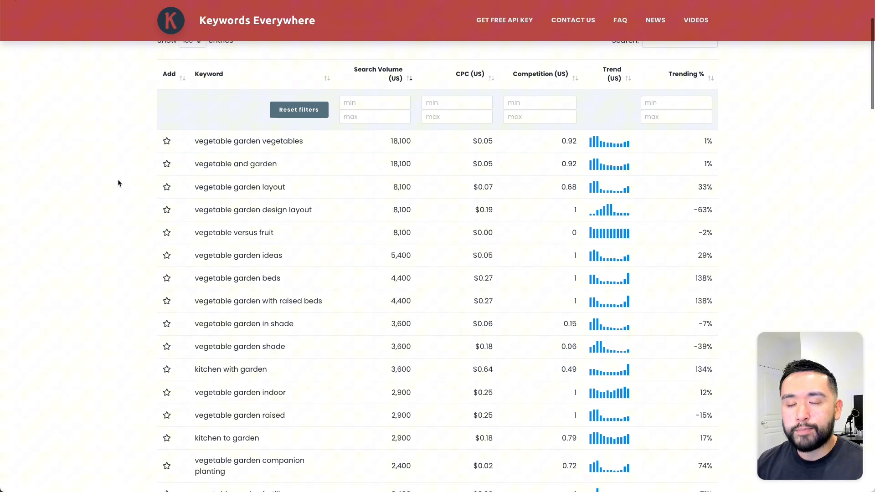
pyautogui.scroll(-3)
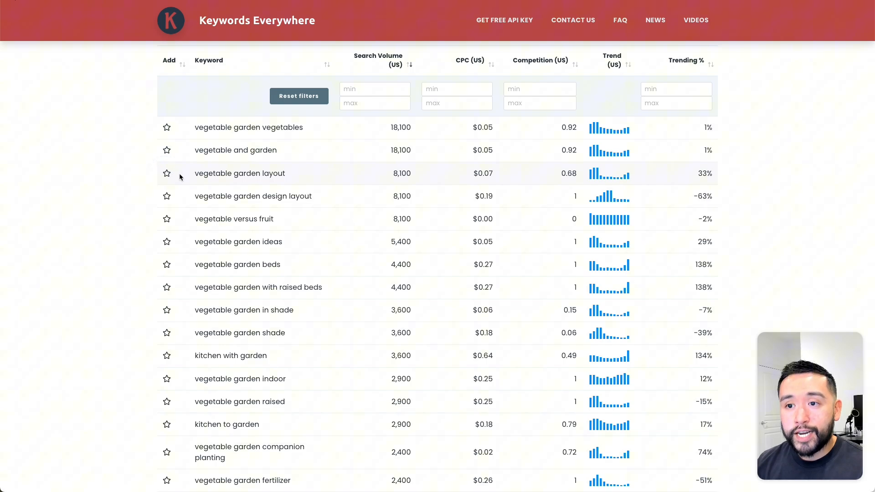
# Star 'vegetable garden layout' and 'vegetable garden ideas', then select 'best vegetable garden fertilizer'
pyautogui.click(166, 173)
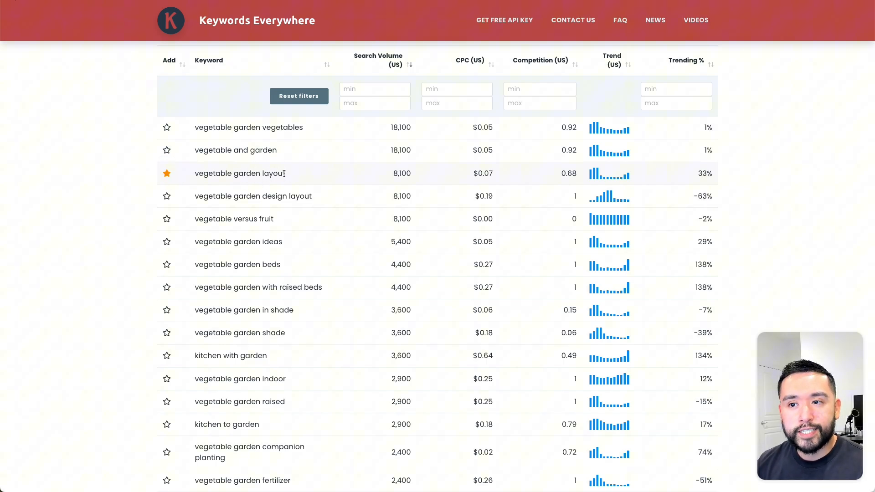
pyautogui.moveTo(273, 171)
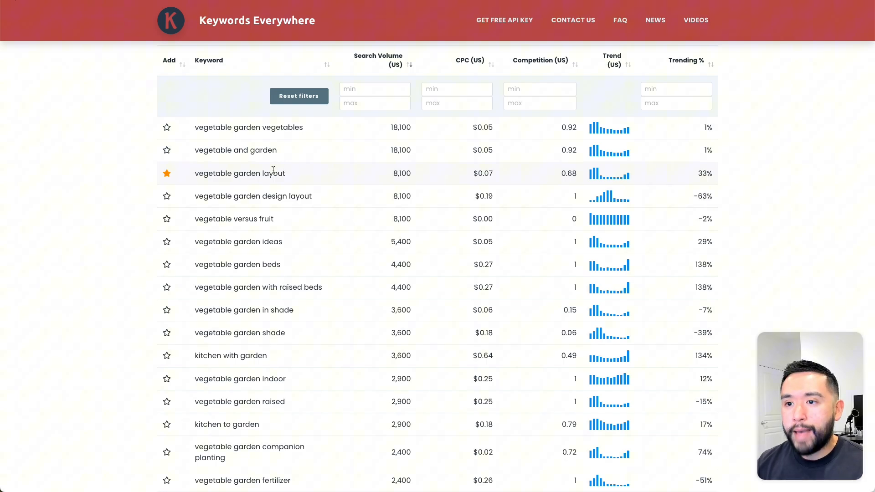
pyautogui.click(166, 241)
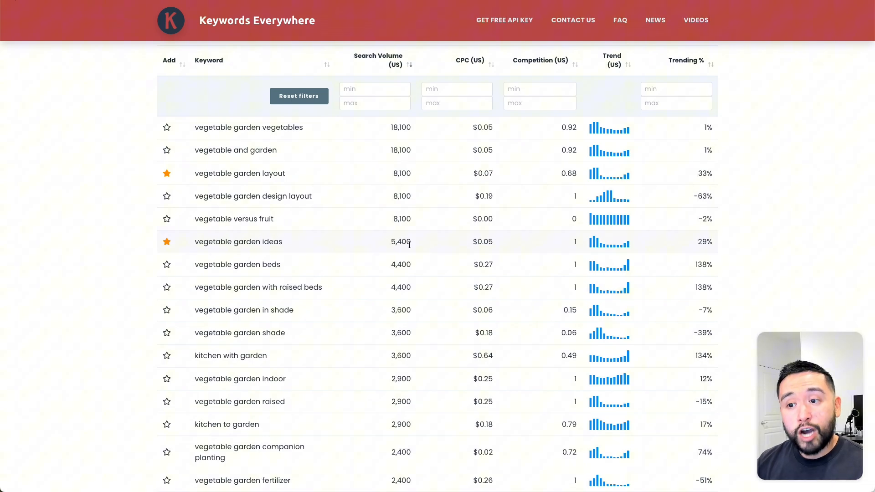
pyautogui.scroll(-3)
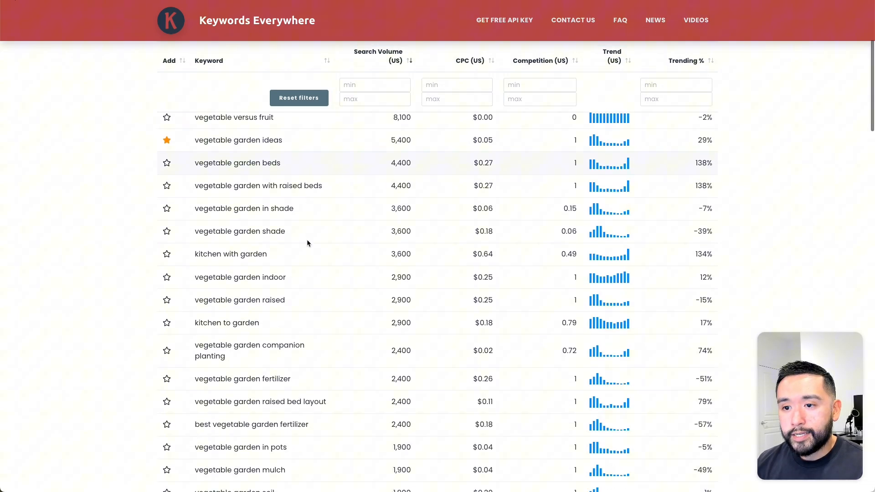
pyautogui.scroll(-3)
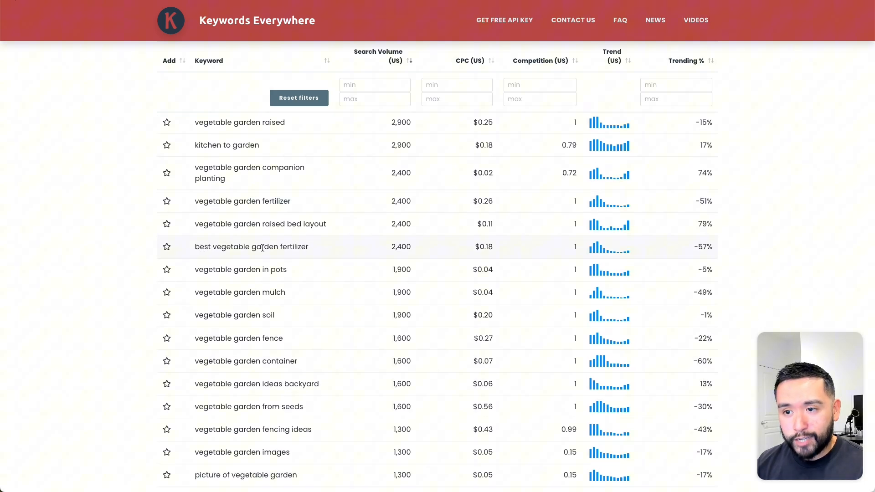
pyautogui.doubleClick(203, 246)
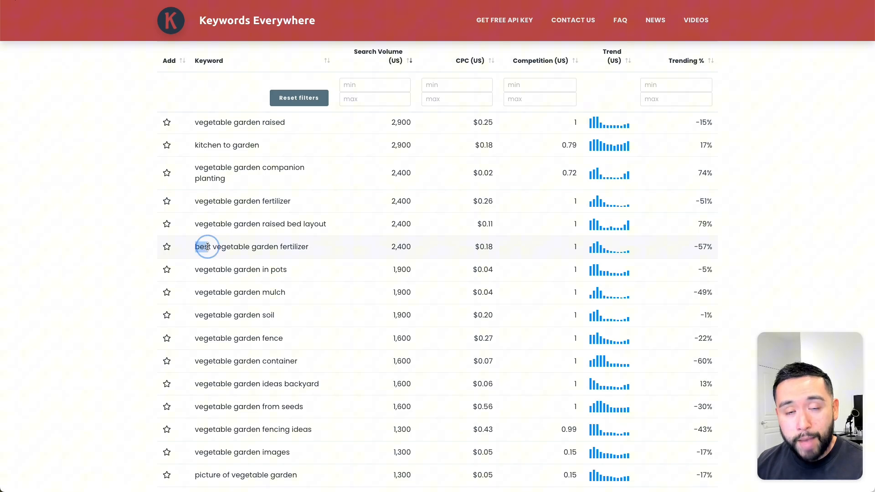
pyautogui.doubleClick(202, 246)
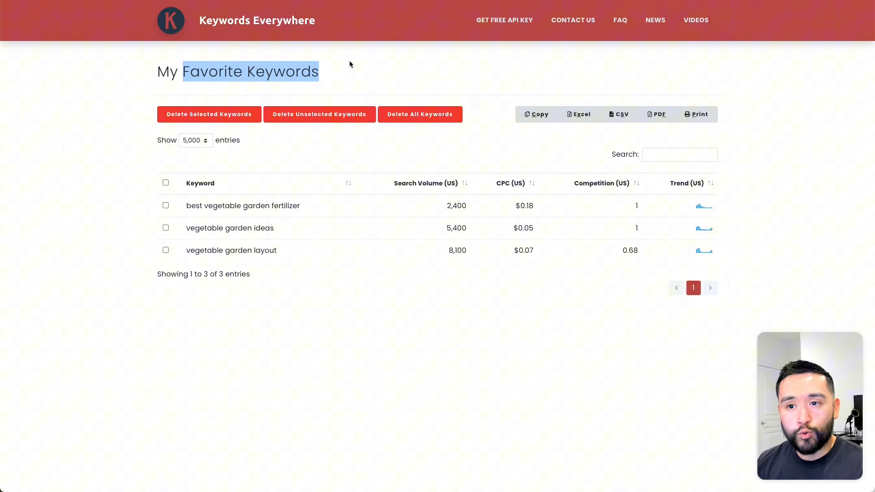
pyautogui.moveTo(222, 173)
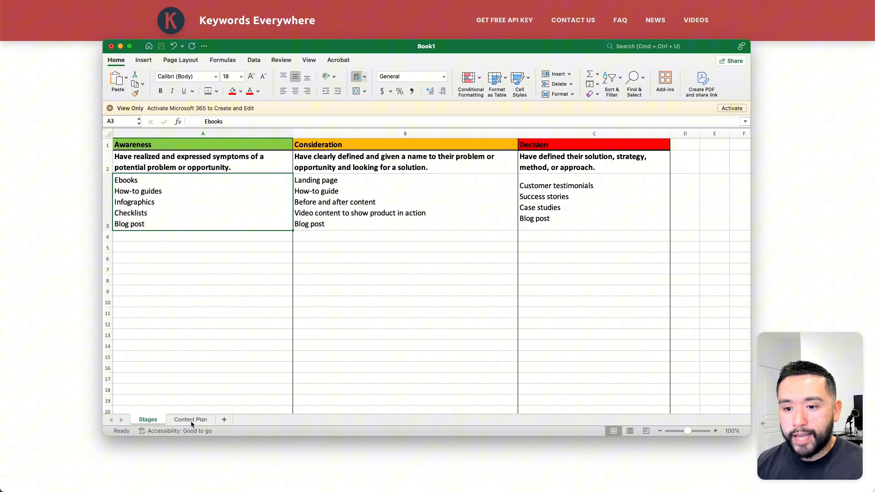
# On the Content Plan sheet, review the 5/1/25 date, stages, keyword and first title
pyautogui.click(190, 420)
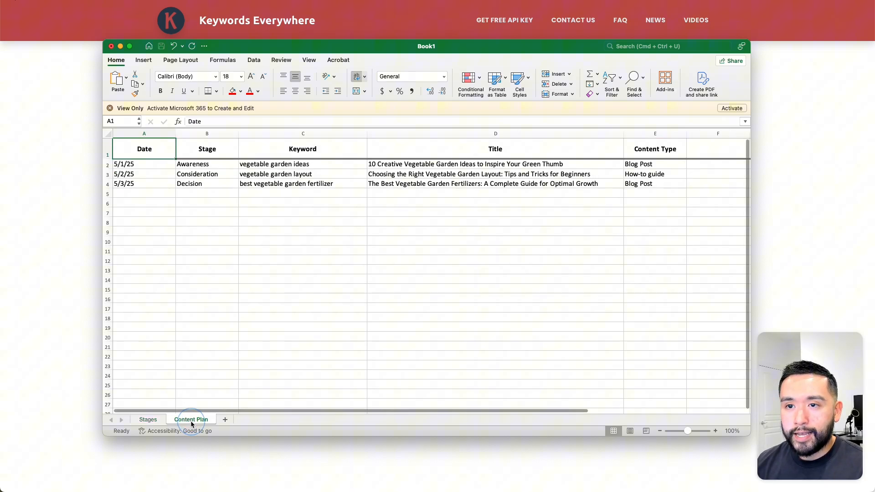
pyautogui.click(191, 420)
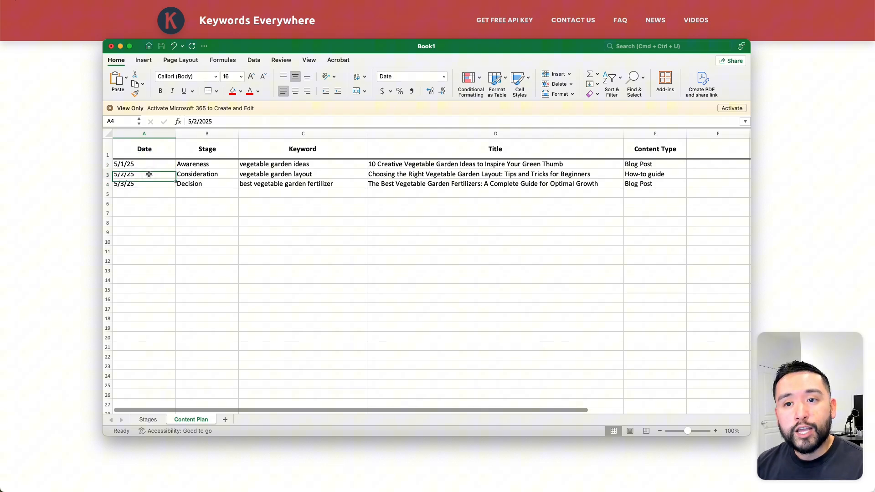
pyautogui.click(144, 163)
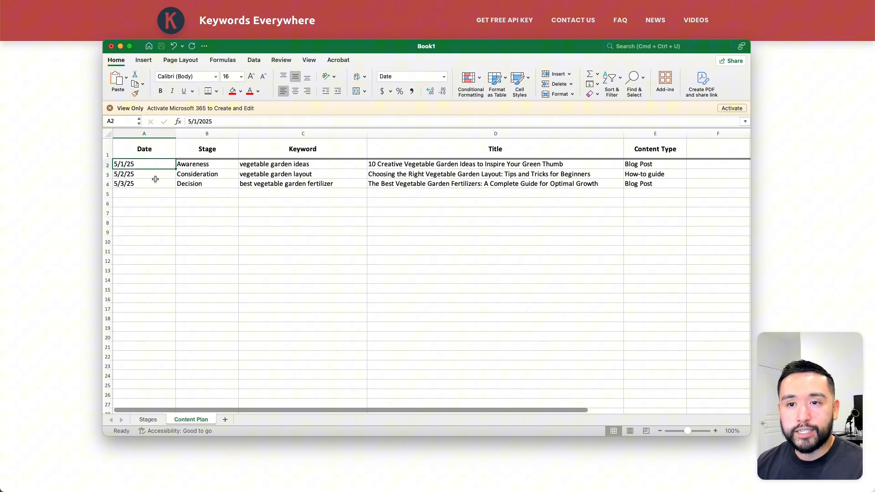
pyautogui.click(207, 133)
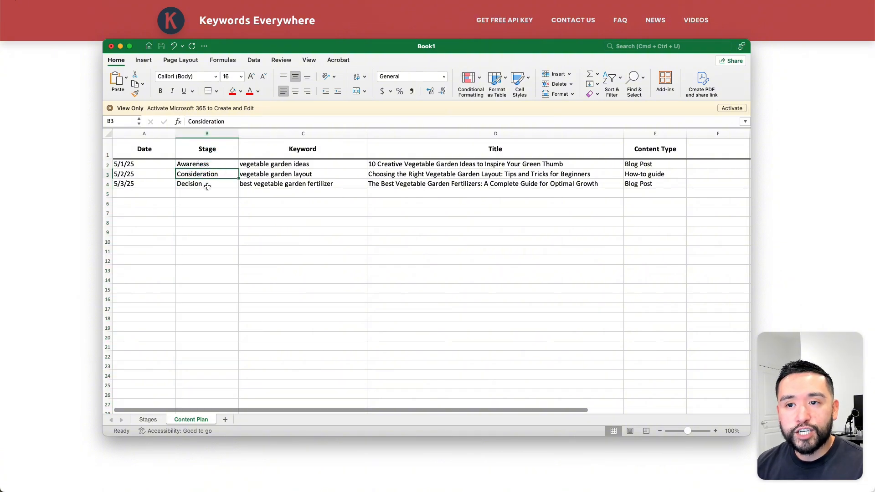
pyautogui.click(206, 184)
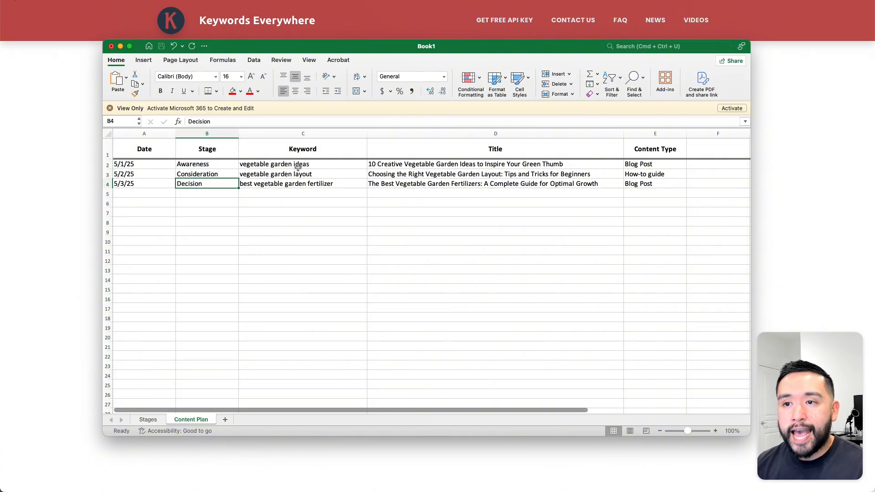
pyautogui.click(302, 164)
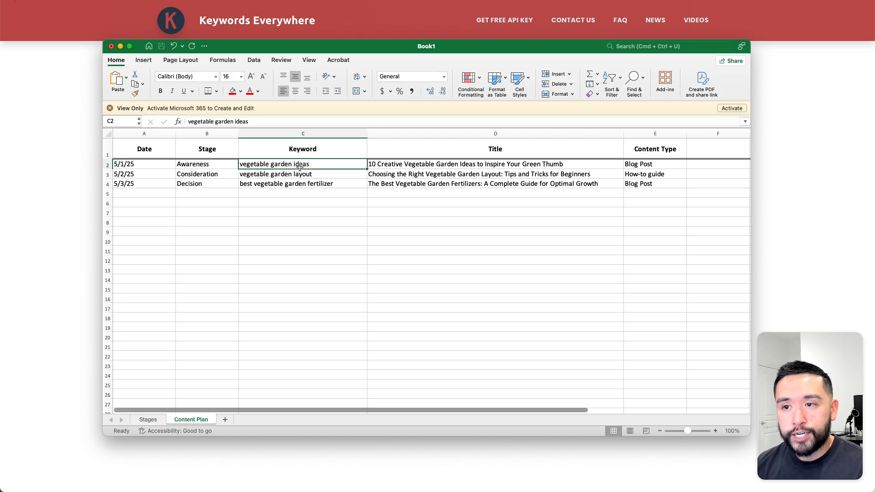
pyautogui.moveTo(516, 158)
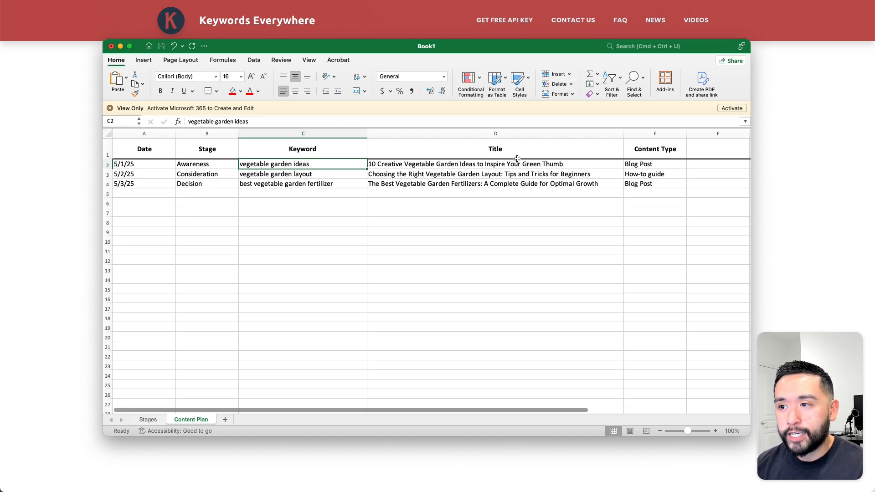
pyautogui.click(495, 163)
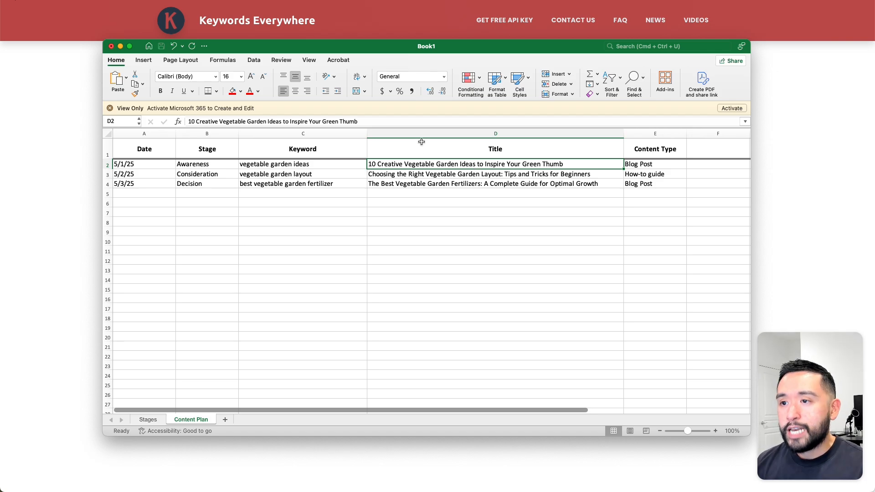
# Insert a narrow Search Volume column before Title with volumes 5,400, 8,100 and 2,400
pyautogui.click(495, 134)
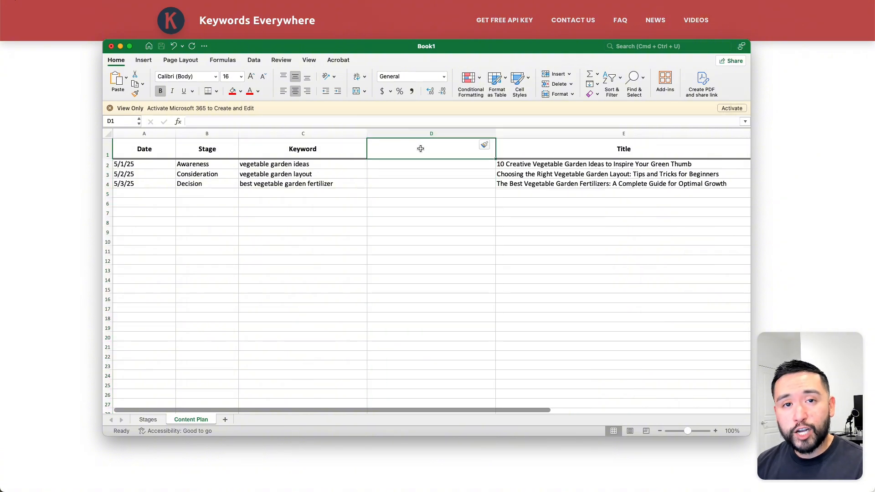
pyautogui.moveTo(376, 236)
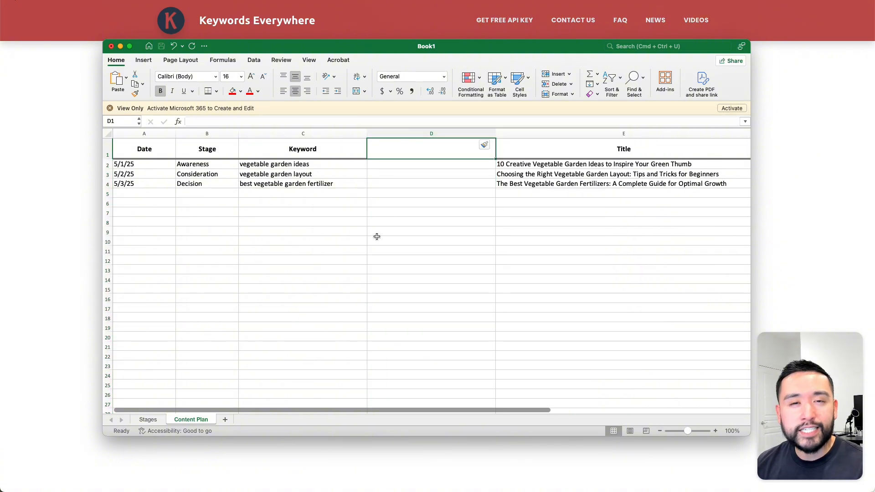
pyautogui.write('Search Volume')
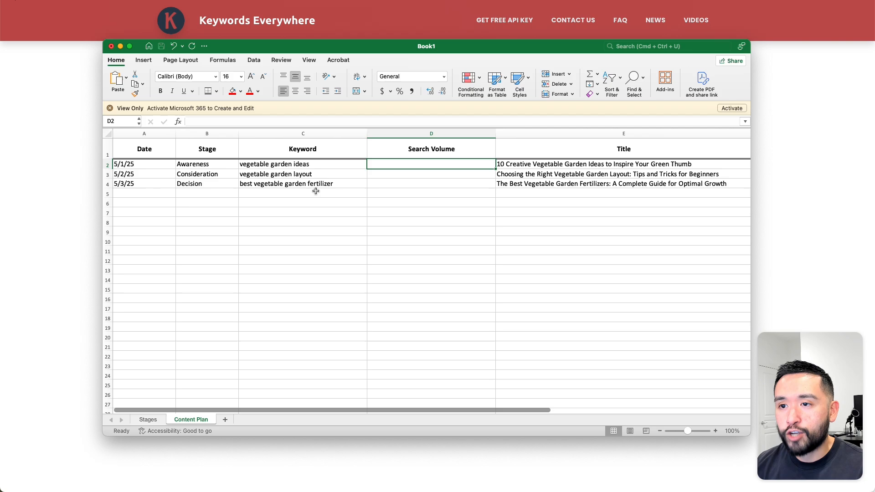
pyautogui.write('2400')
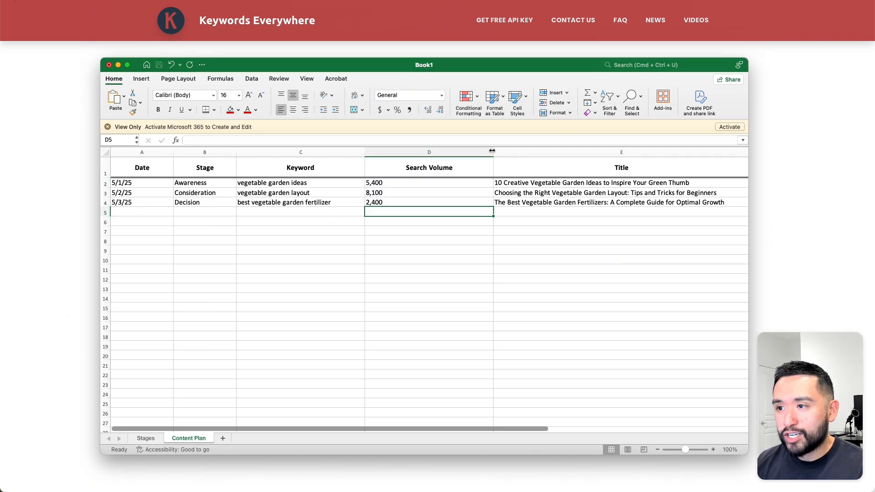
pyautogui.moveTo(493, 152); pyautogui.dragTo(440, 151)
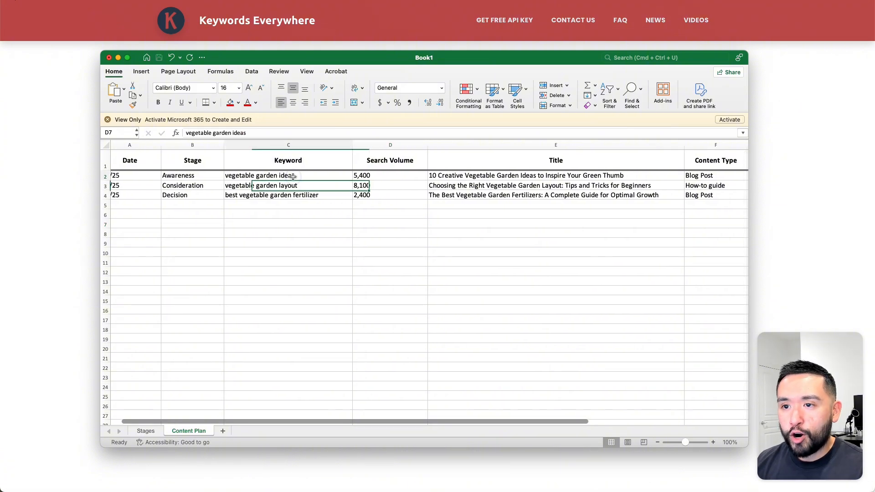
pyautogui.click(192, 175)
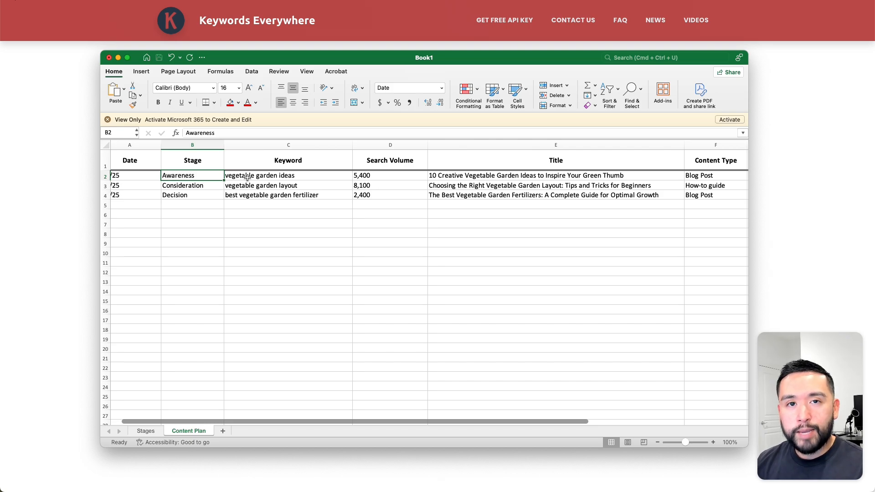
pyautogui.click(367, 175)
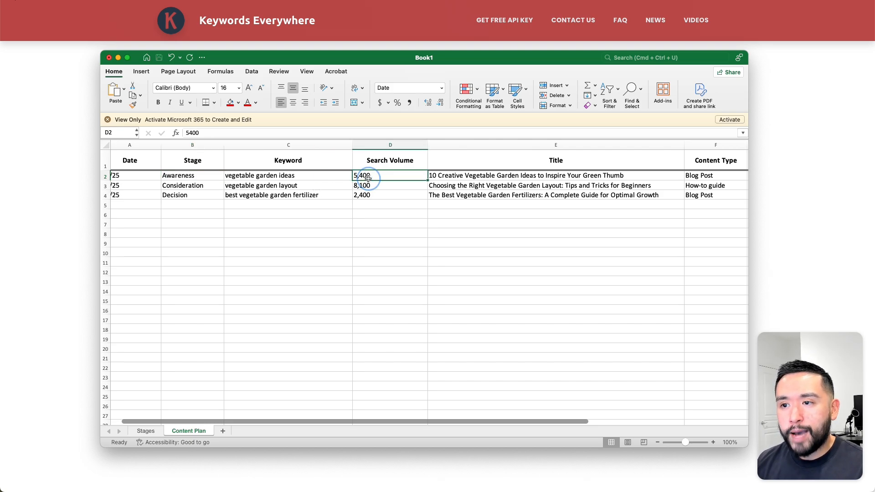
pyautogui.click(554, 175)
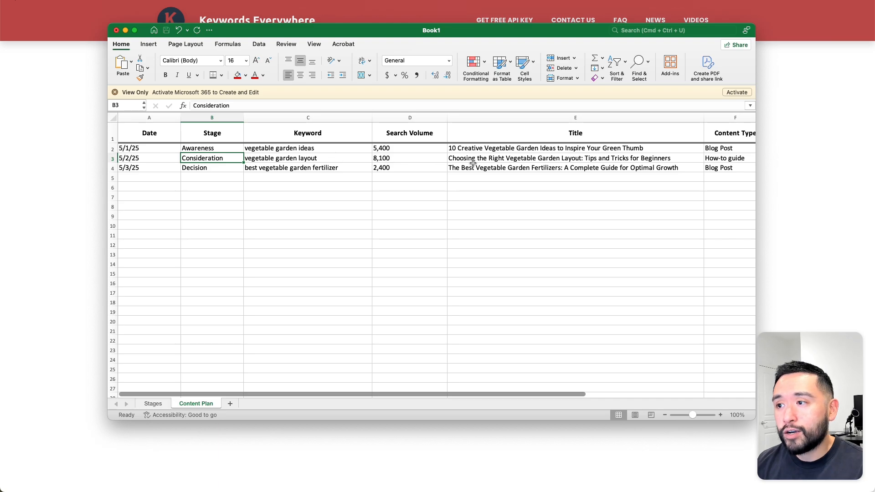
pyautogui.click(564, 158)
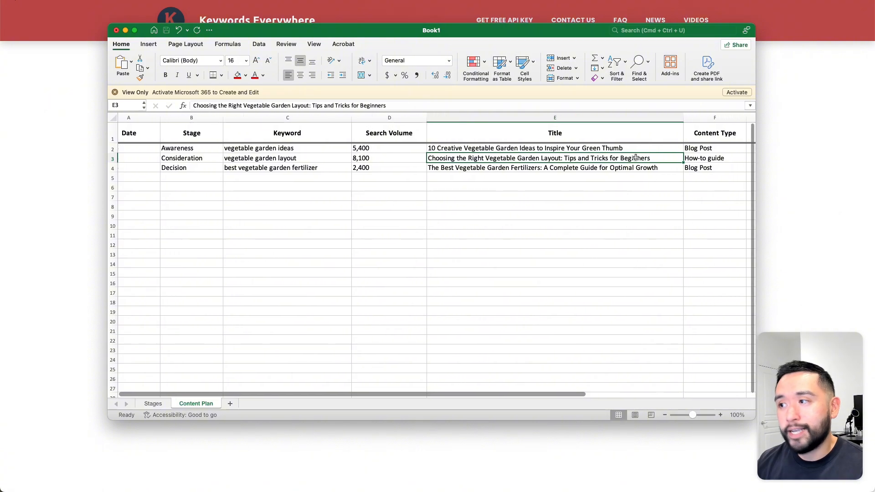
pyautogui.hscroll(3)
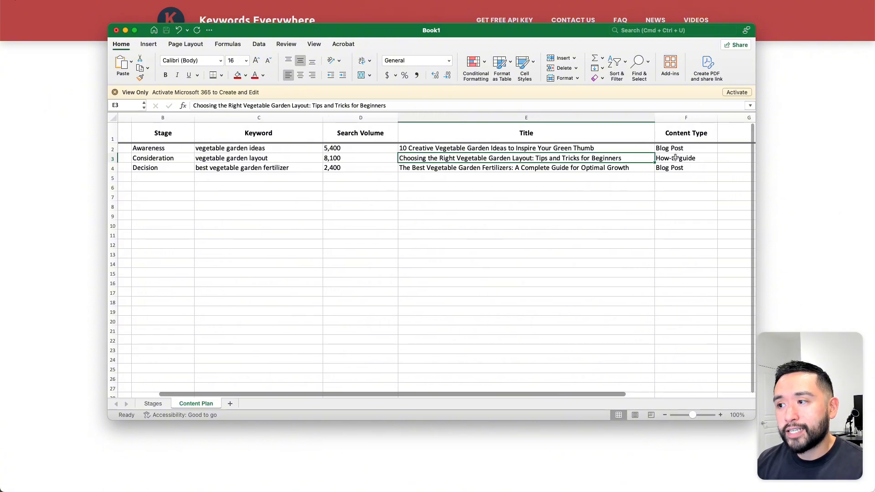
pyautogui.click(685, 158)
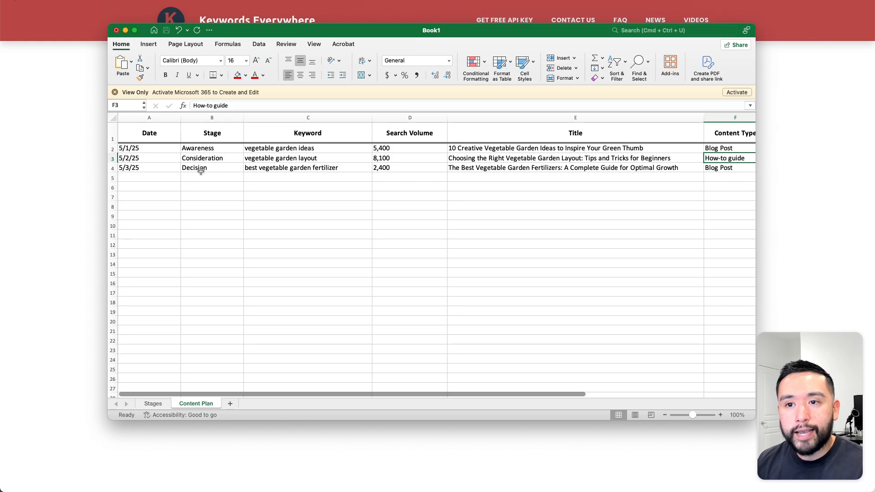
pyautogui.click(212, 167)
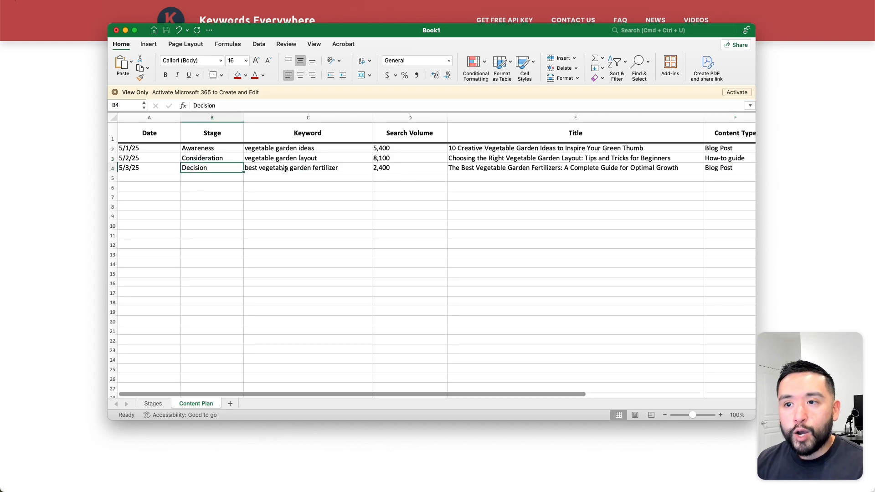
pyautogui.click(307, 168)
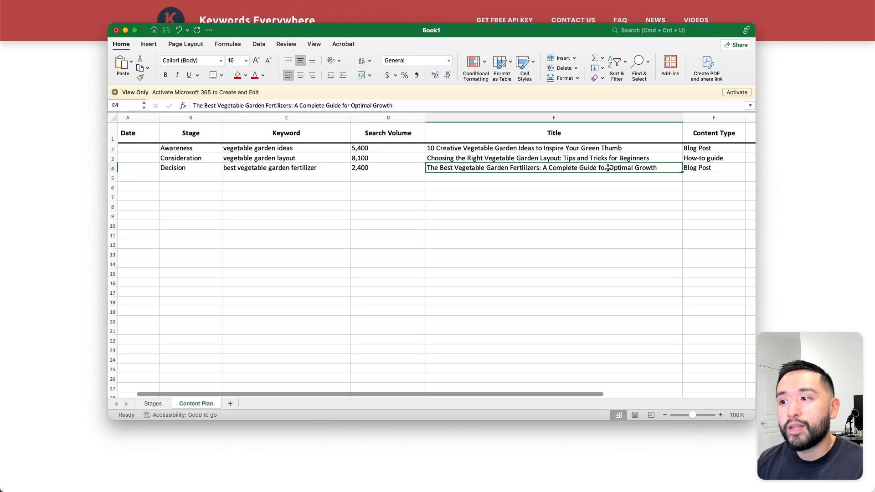
pyautogui.click(714, 167)
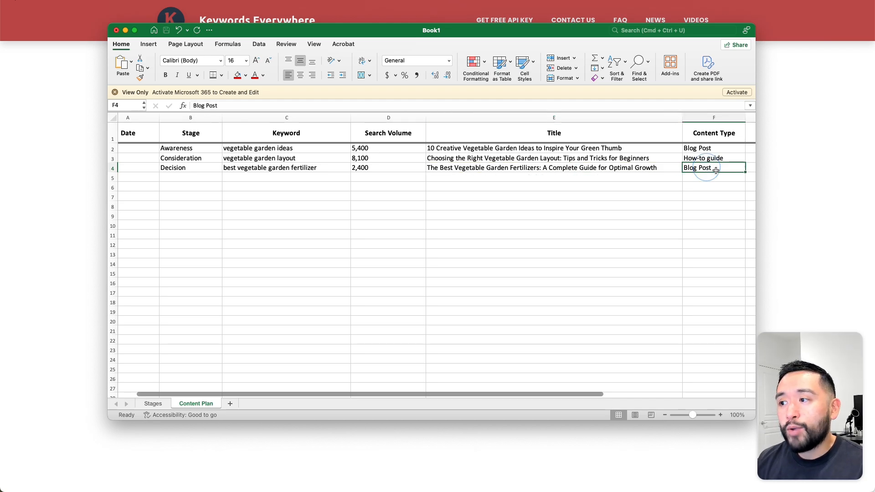